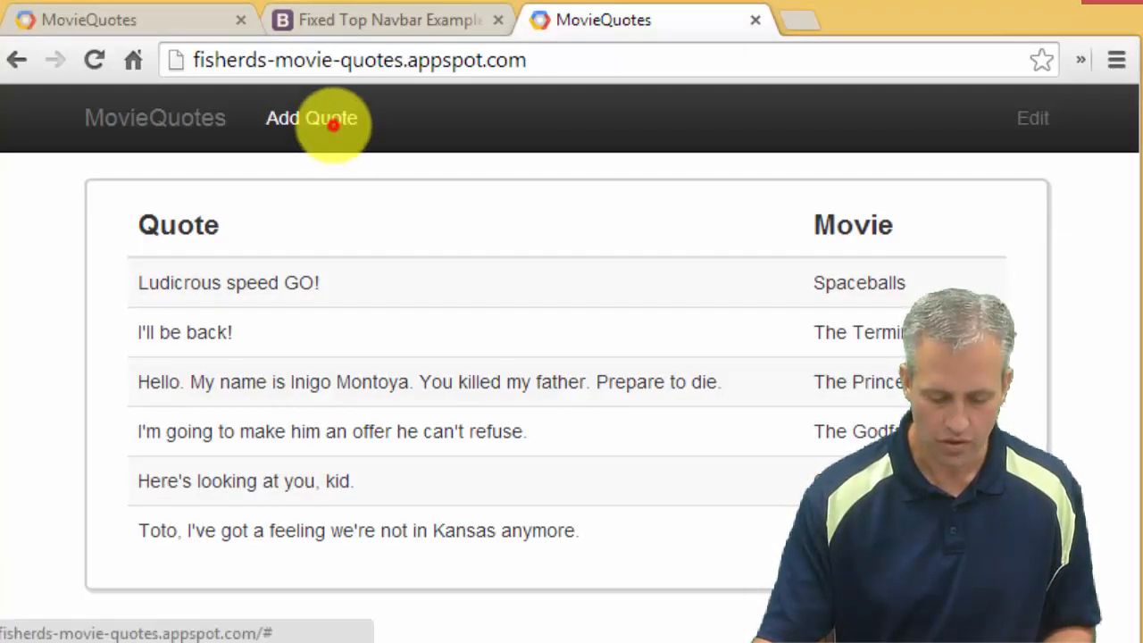
Show and cancel the Add a MovieQuote dialog twice on the deployed site.
left_click(311, 118)
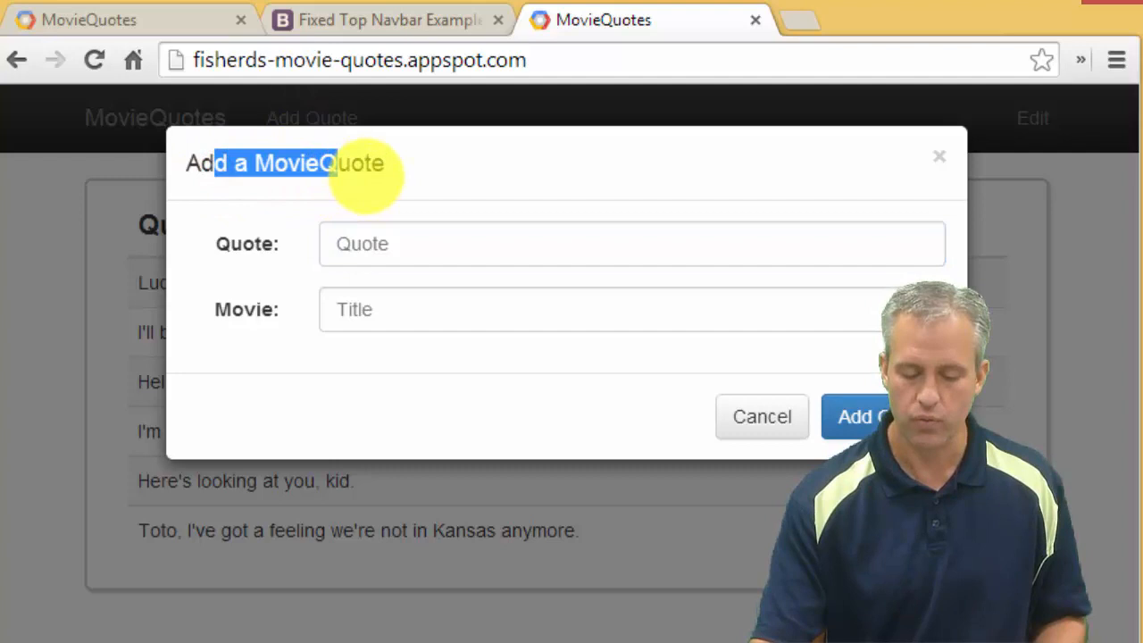
left_click(632, 243)
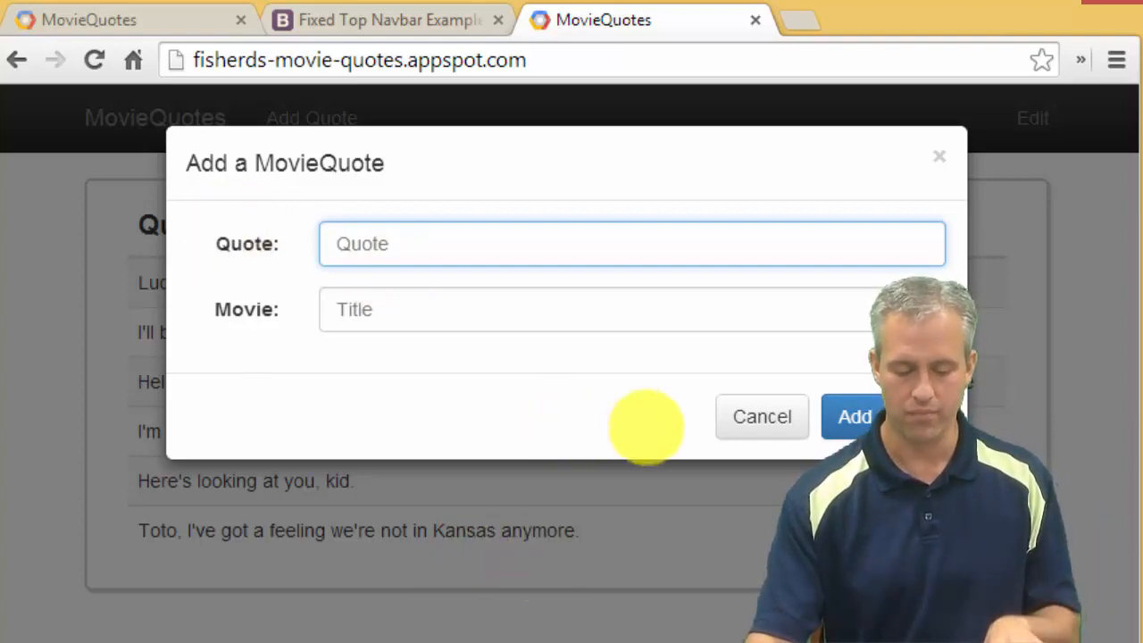
left_click(760, 416)
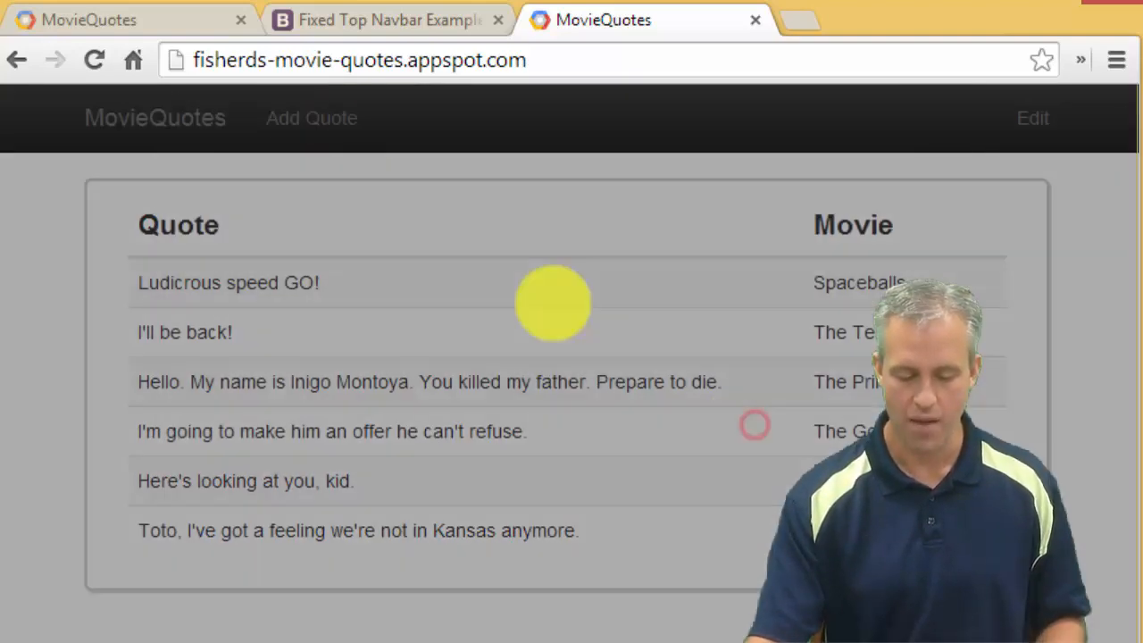
left_click(311, 118)
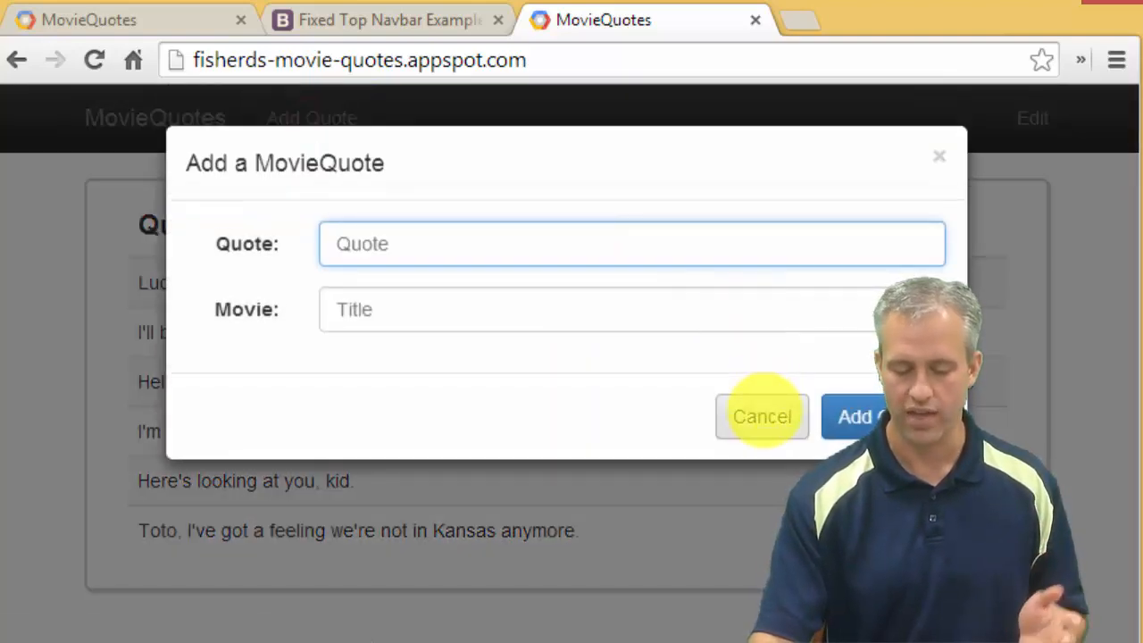
left_click(761, 416)
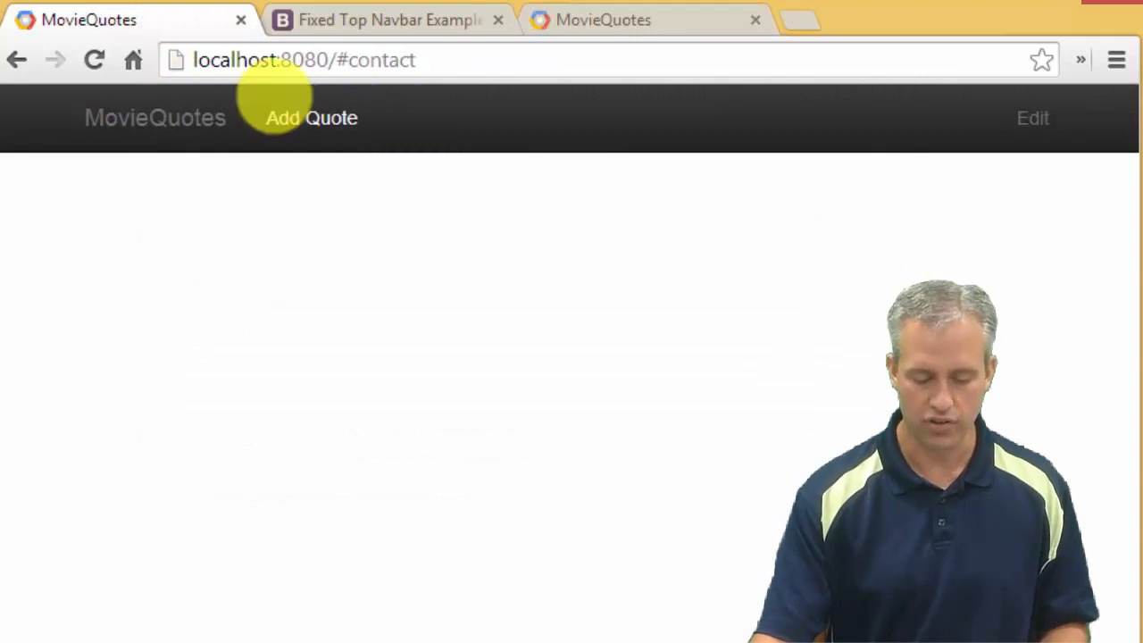
Confirm Add Quote does nothing locally, then move to the Bootstrap docs.
left_click(311, 118)
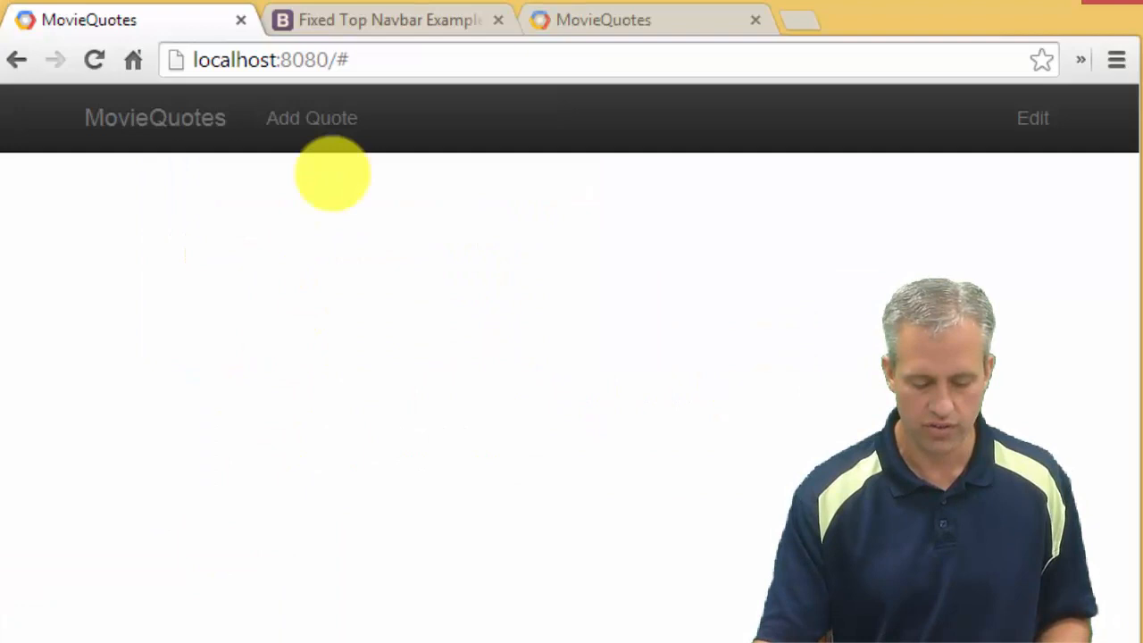
left_click(387, 20)
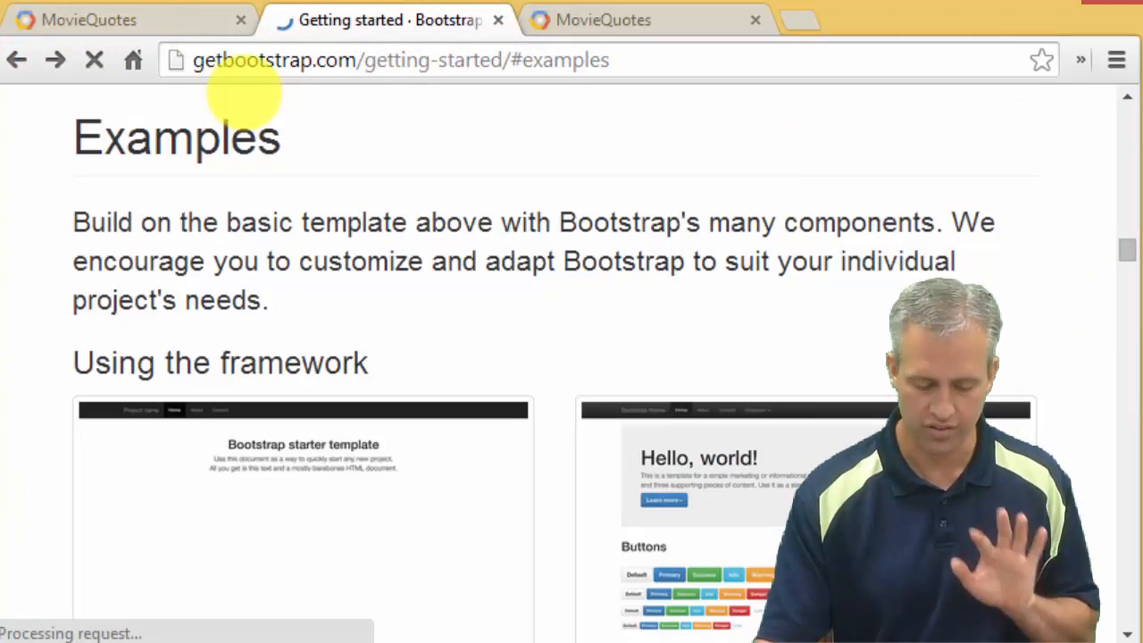
Navigate to the Modals section and scroll through its live demo markup.
scroll("down", 3)
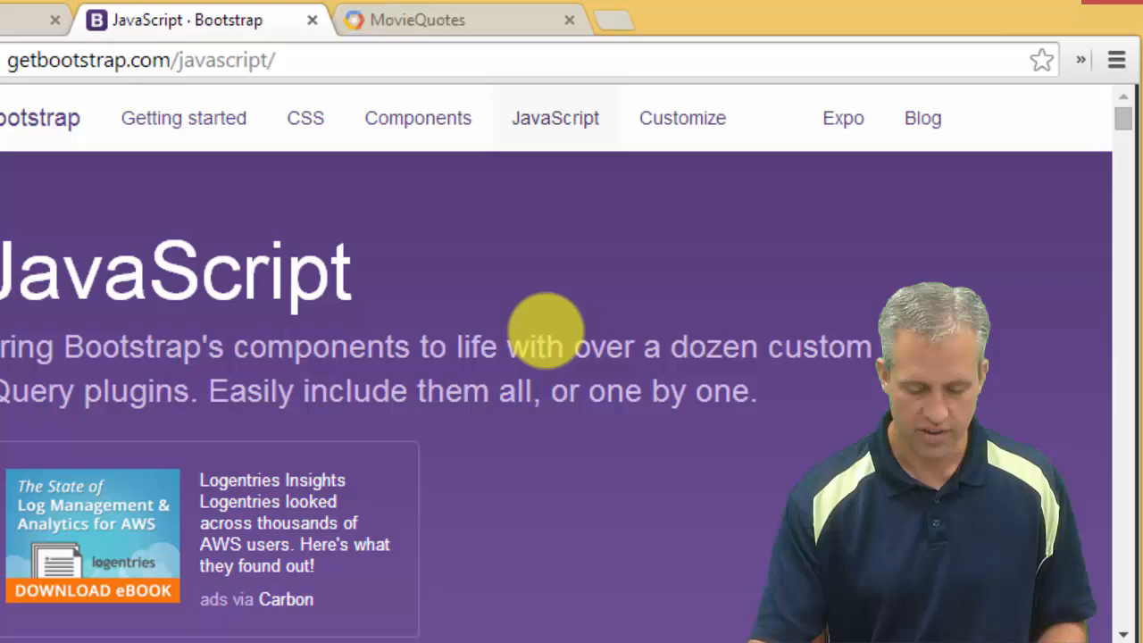
scroll("down", 3)
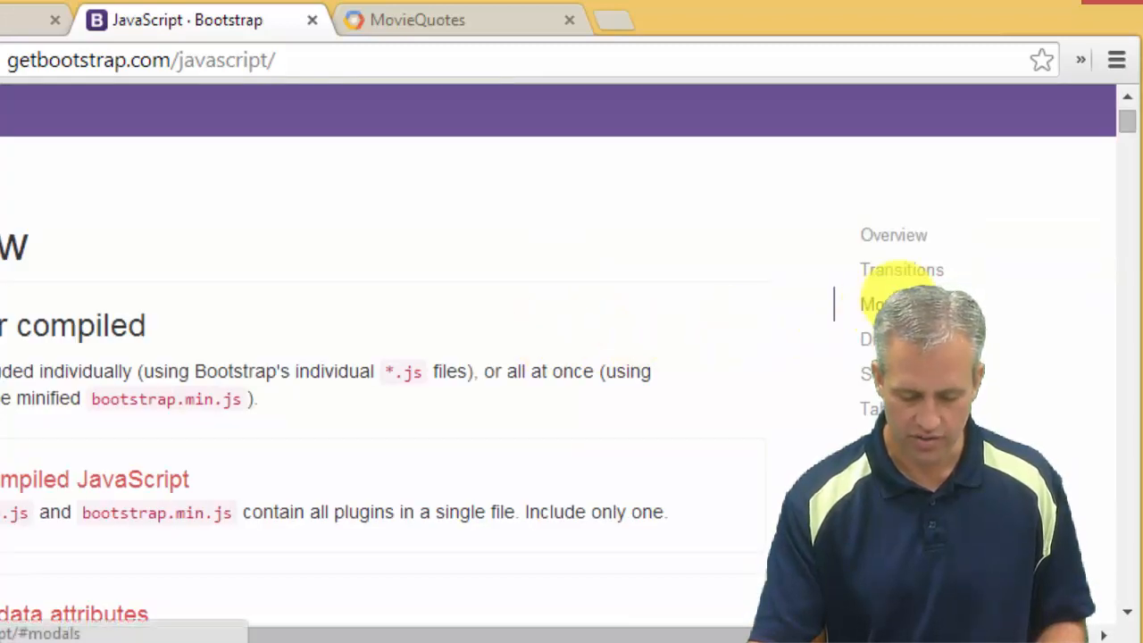
left_click(878, 303)
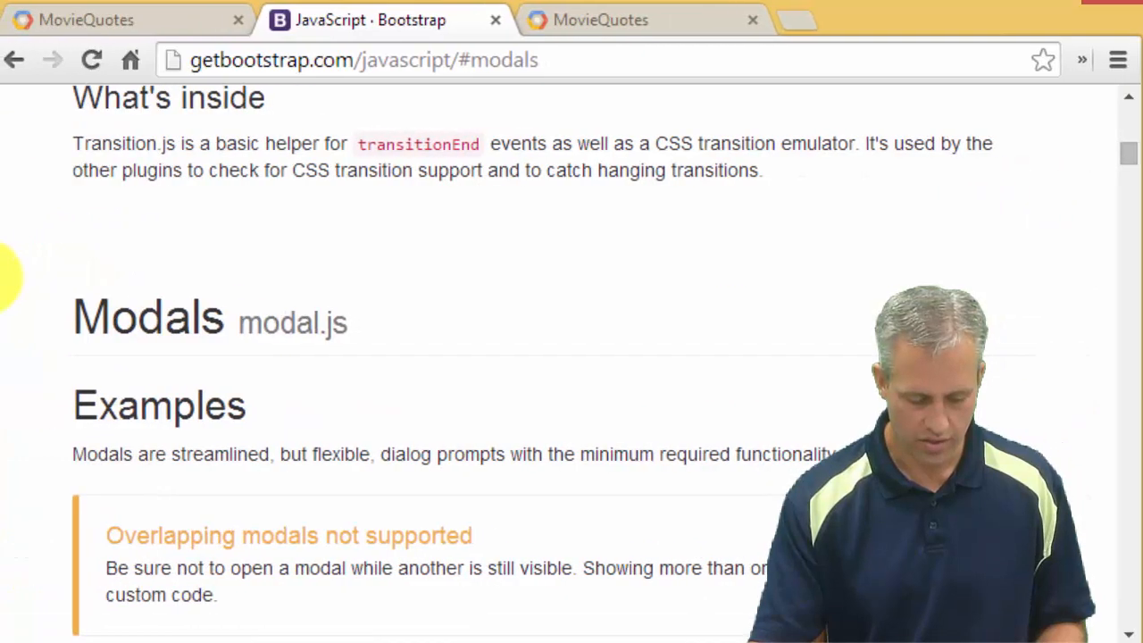
scroll("down", 3)
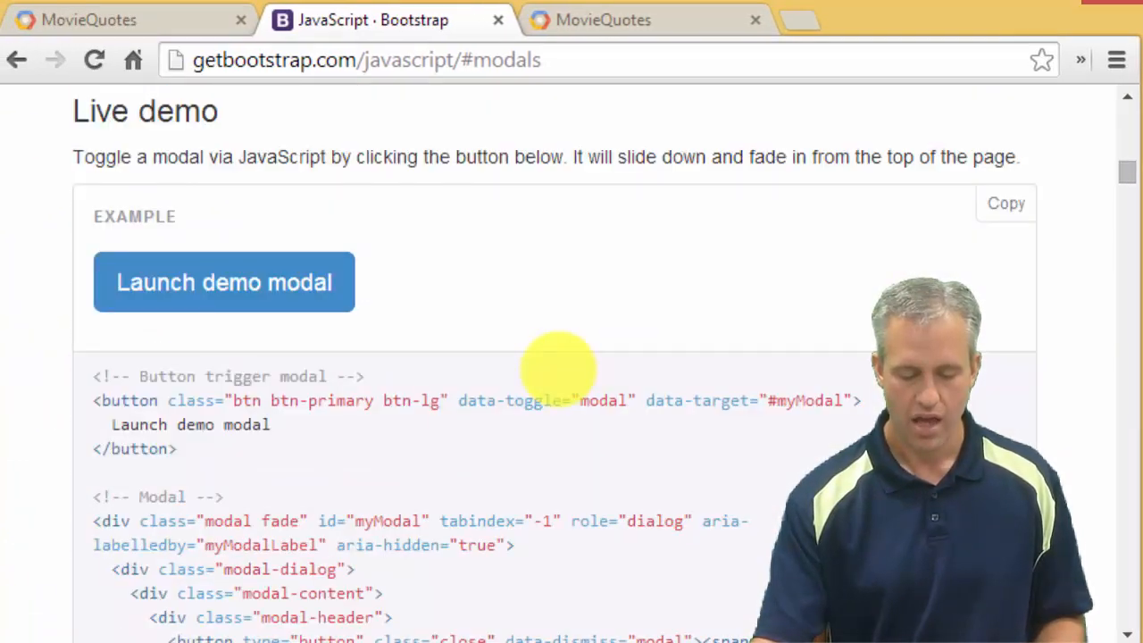
scroll("down", 3)
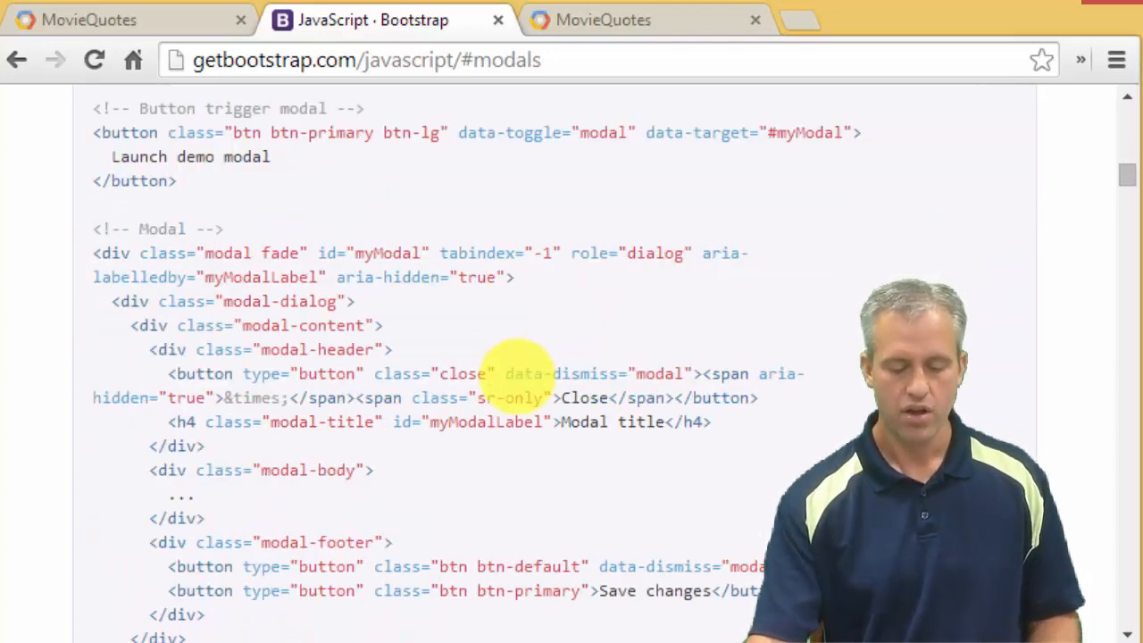
scroll("down", 3)
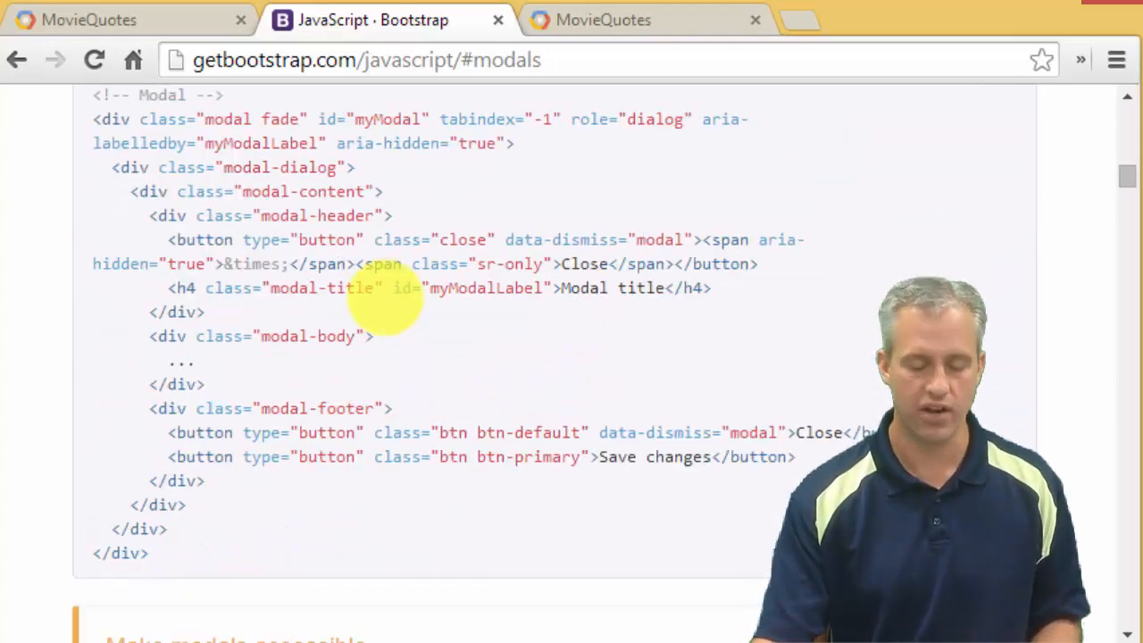
scroll("down", 3)
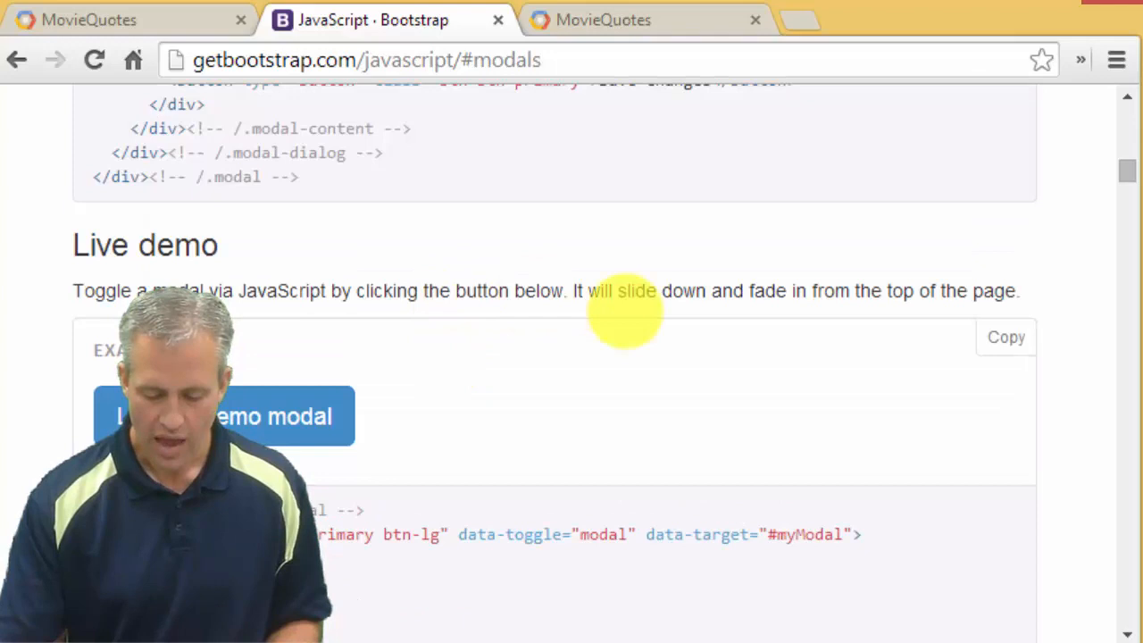
mouse_move(1007, 335)
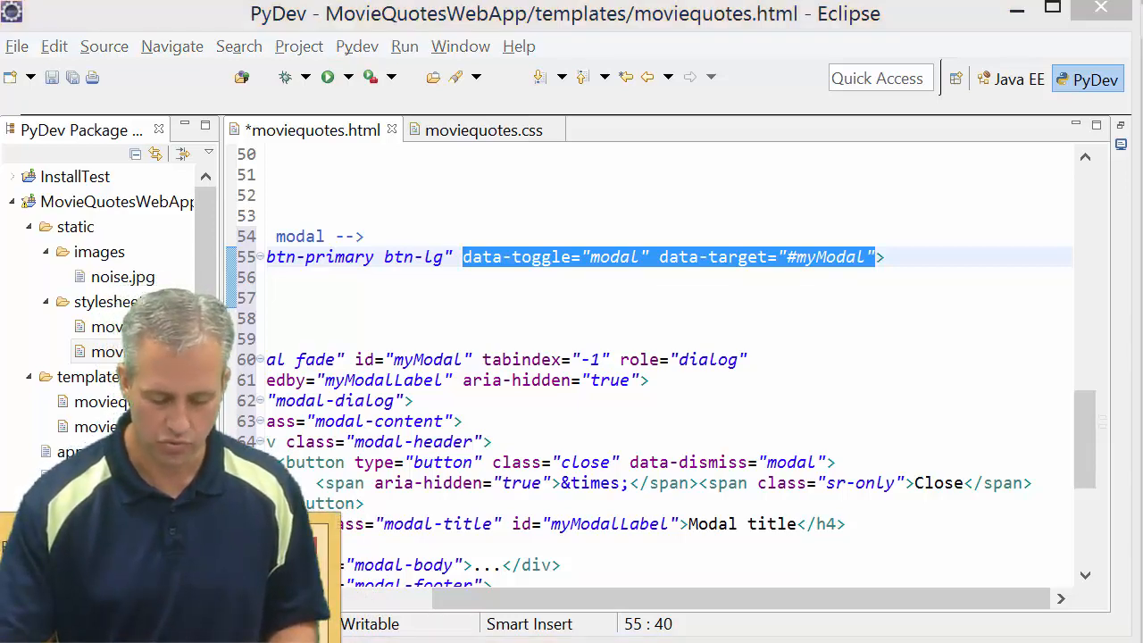
Return to the Bootstrap documentation after pasting the modal markup.
left_click(366, 20)
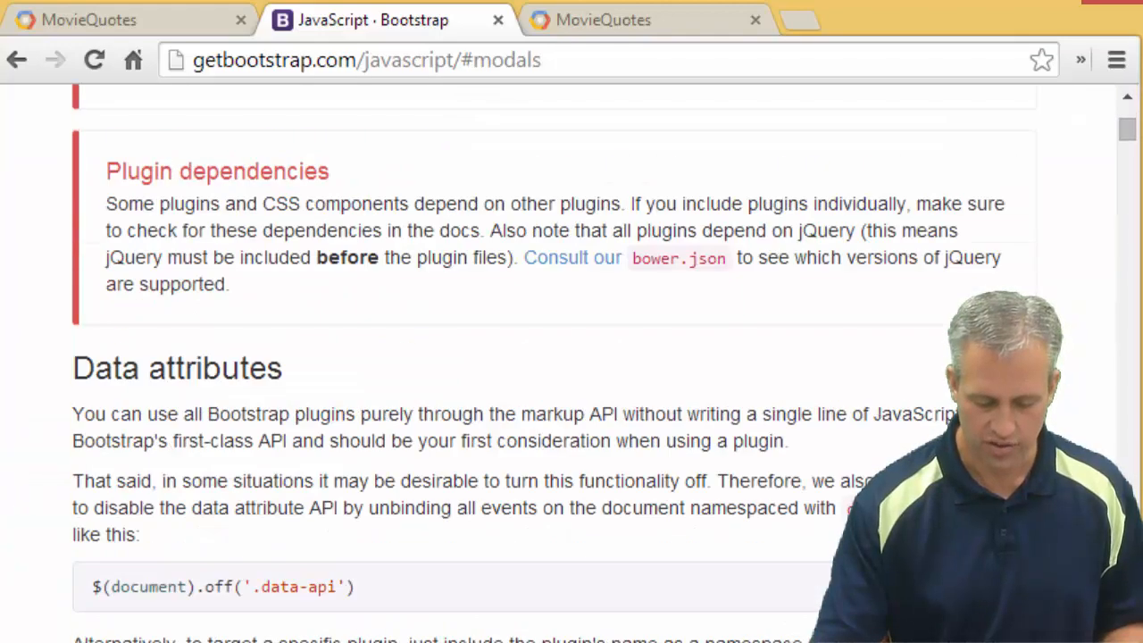
Scroll the Bootstrap JavaScript page to the Data attributes section.
scroll("down", 3)
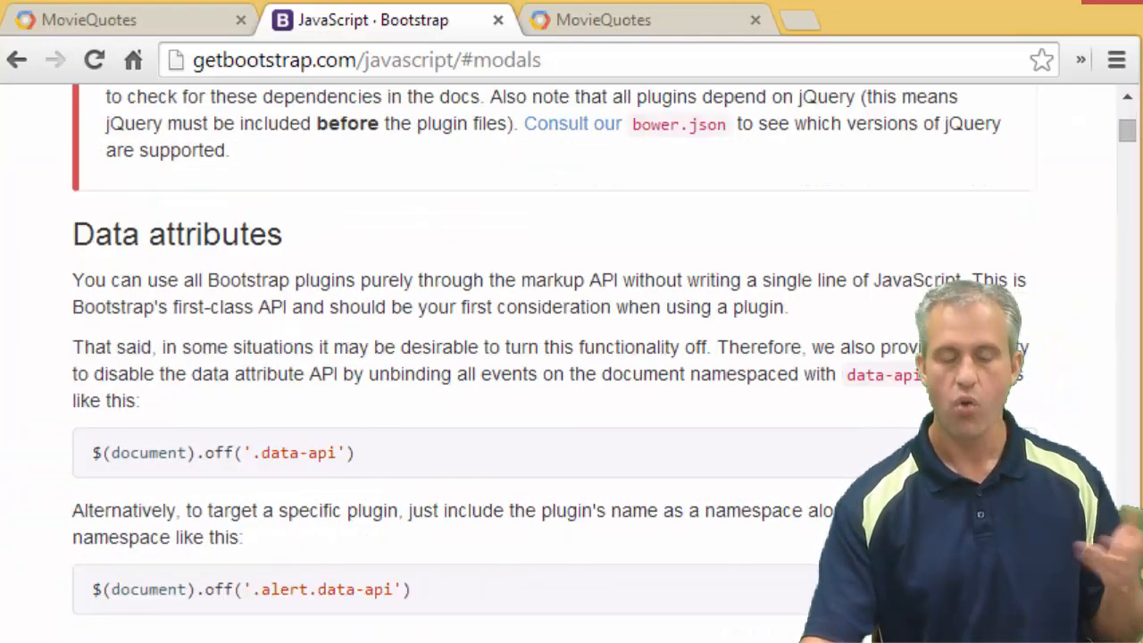
scroll("down", 3)
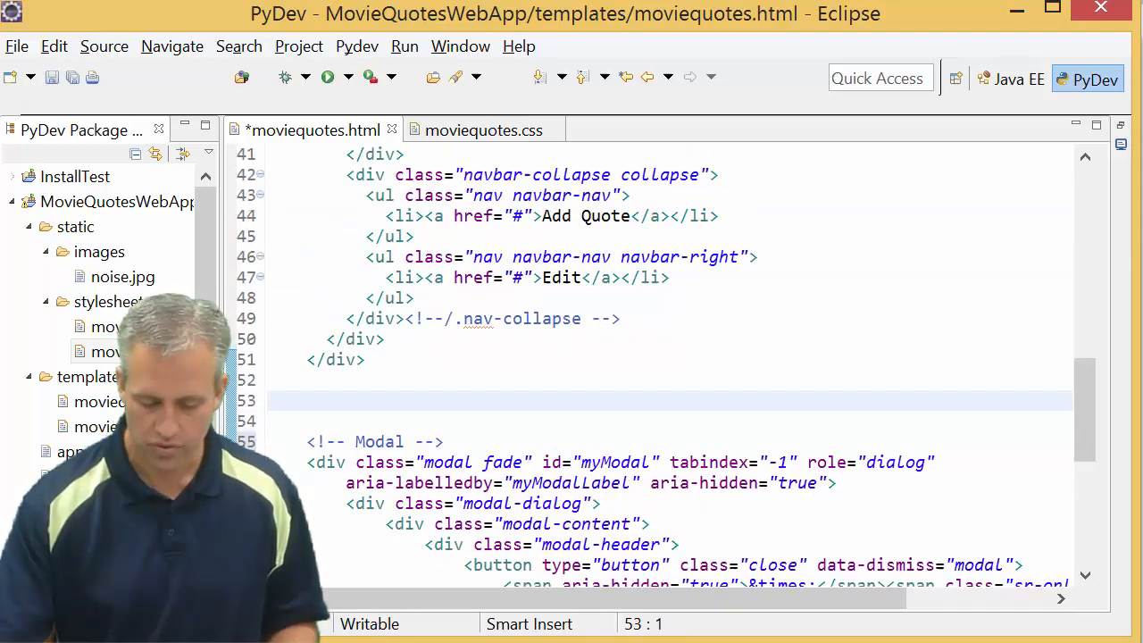
Give the Add Quote link data-toggle="modal" and data-target="#add-quote-modal".
left_click(453, 215)
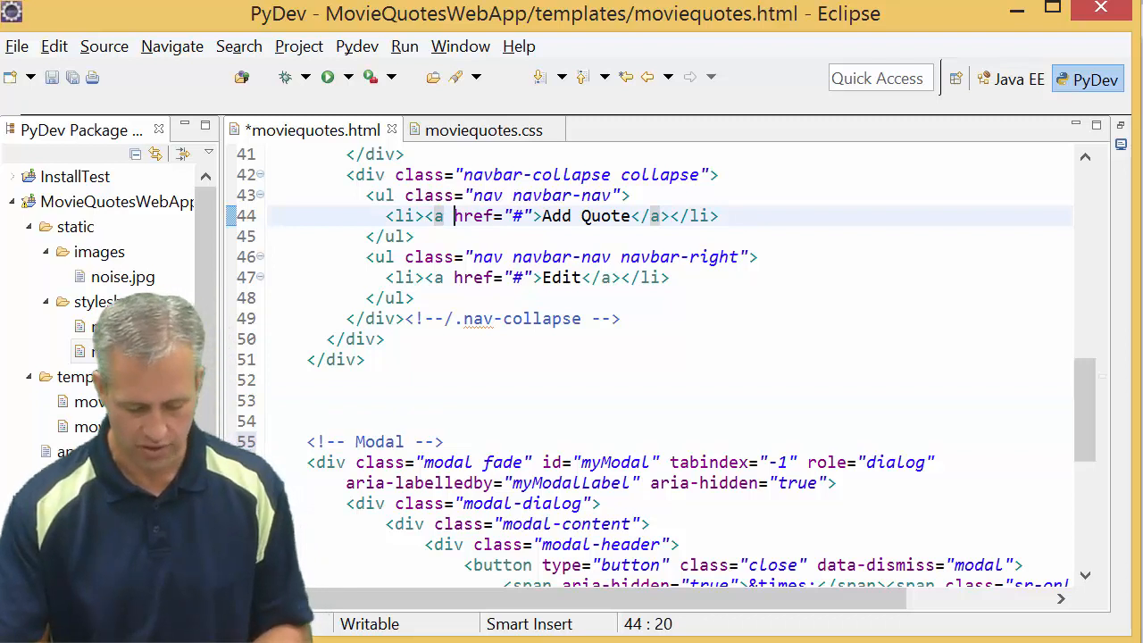
type("data-toggle=\"modal\" data-target=\"#myModal\"")
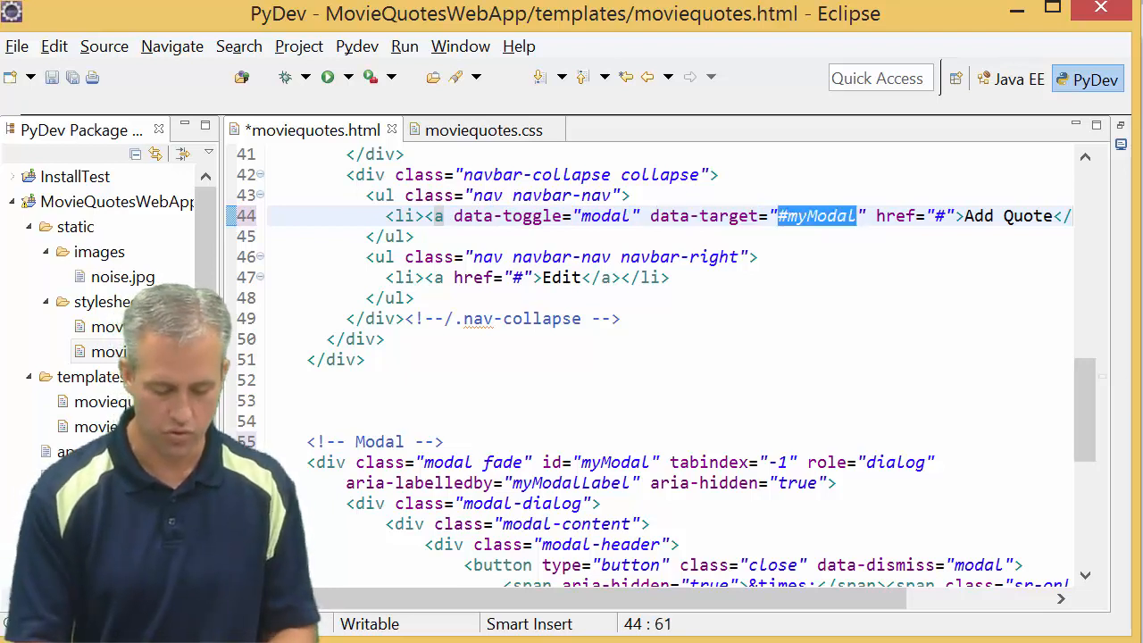
type("#add")
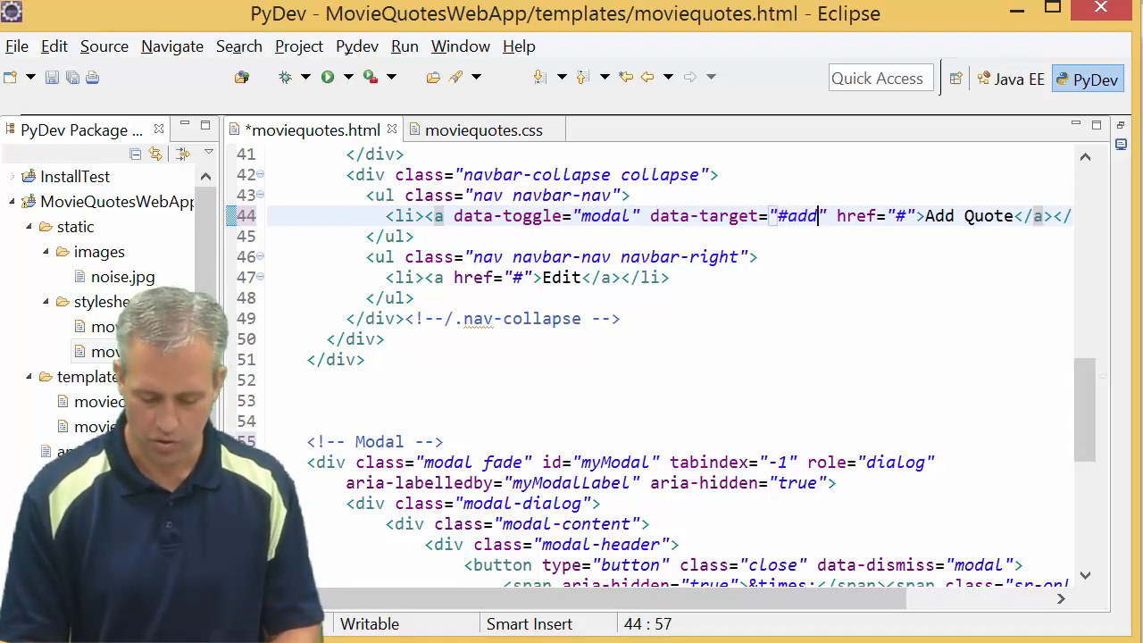
type("-quote-mo")
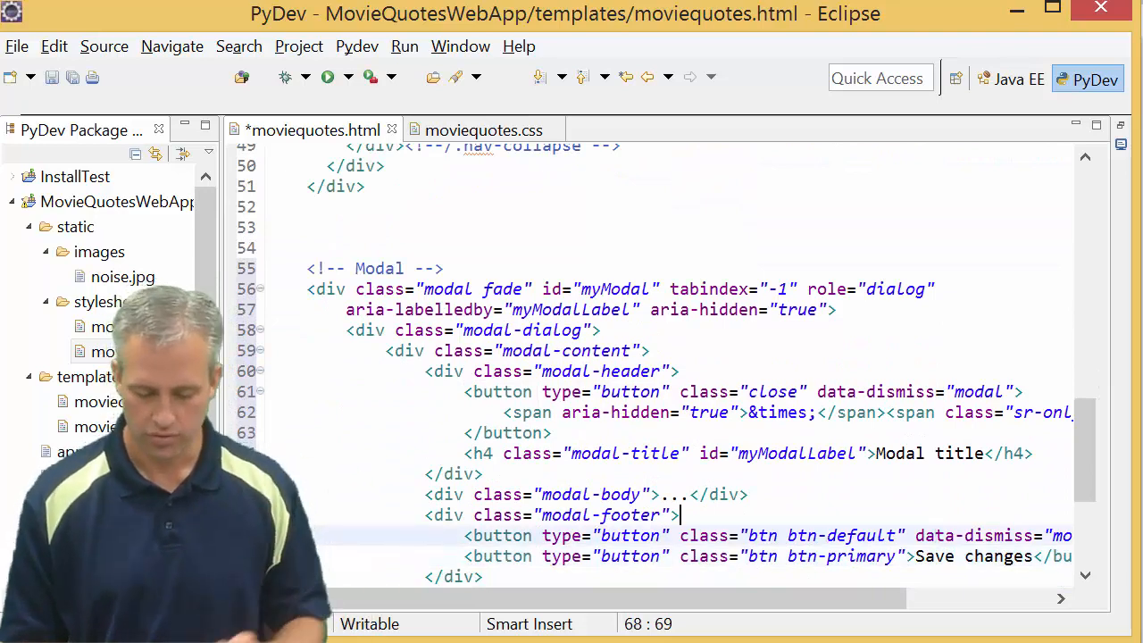
Rename the modal div's id from myModal to add-quote-modal.
left_click(420, 290)
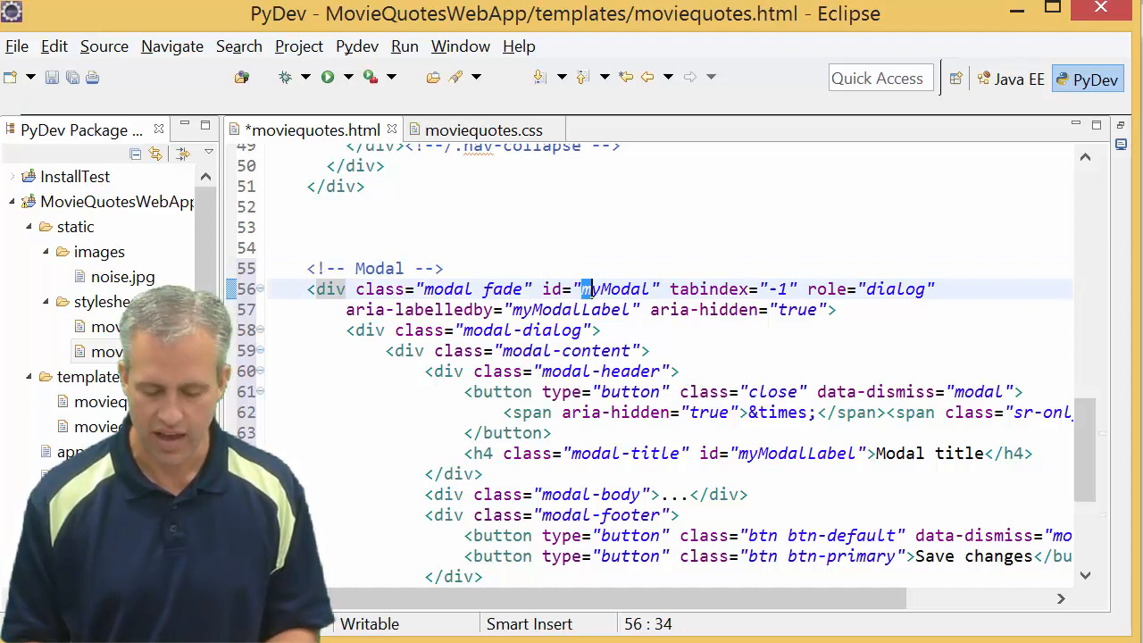
double_click(614, 290)
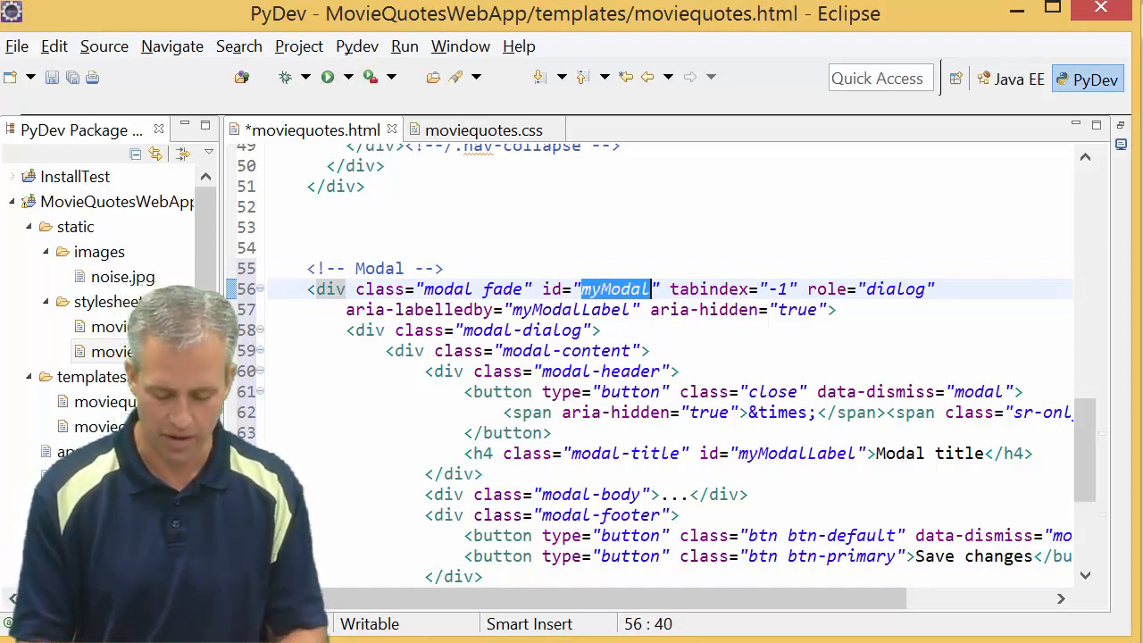
type("add-quot")
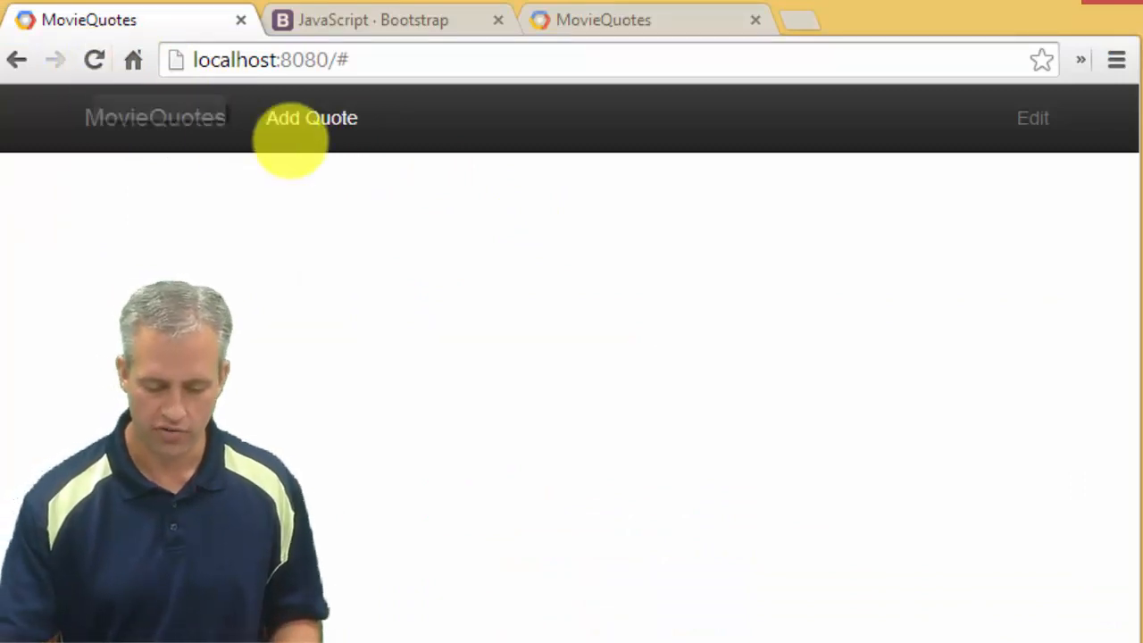
Open the placeholder modal from Add Quote, then select its Modal title text.
left_click(311, 118)
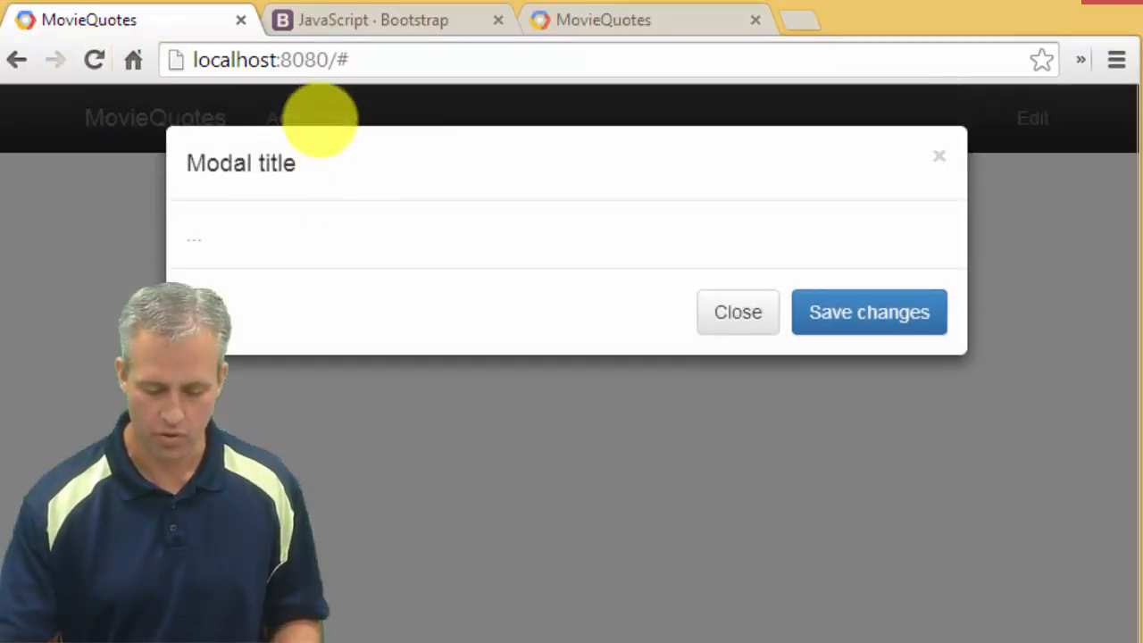
mouse_move(300, 257)
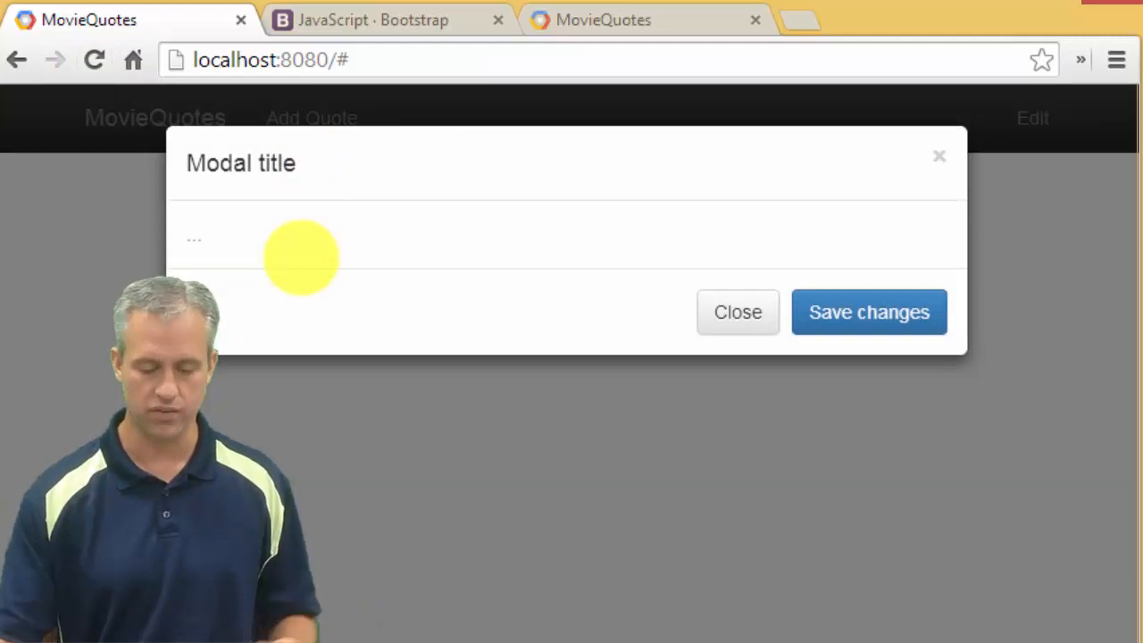
mouse_move(211, 166)
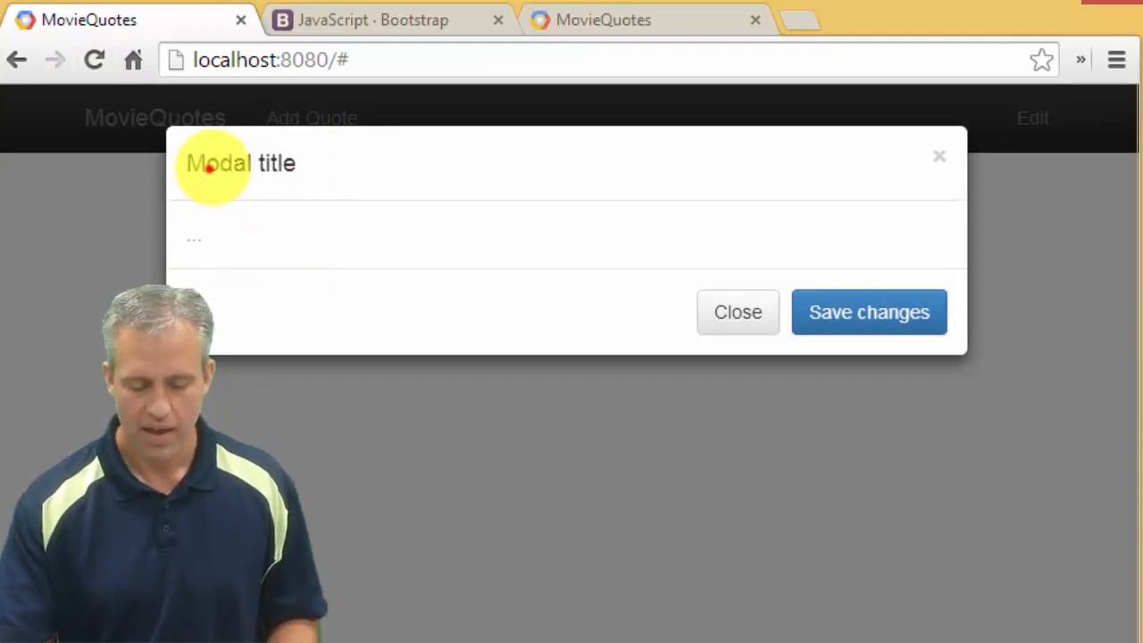
double_click(241, 164)
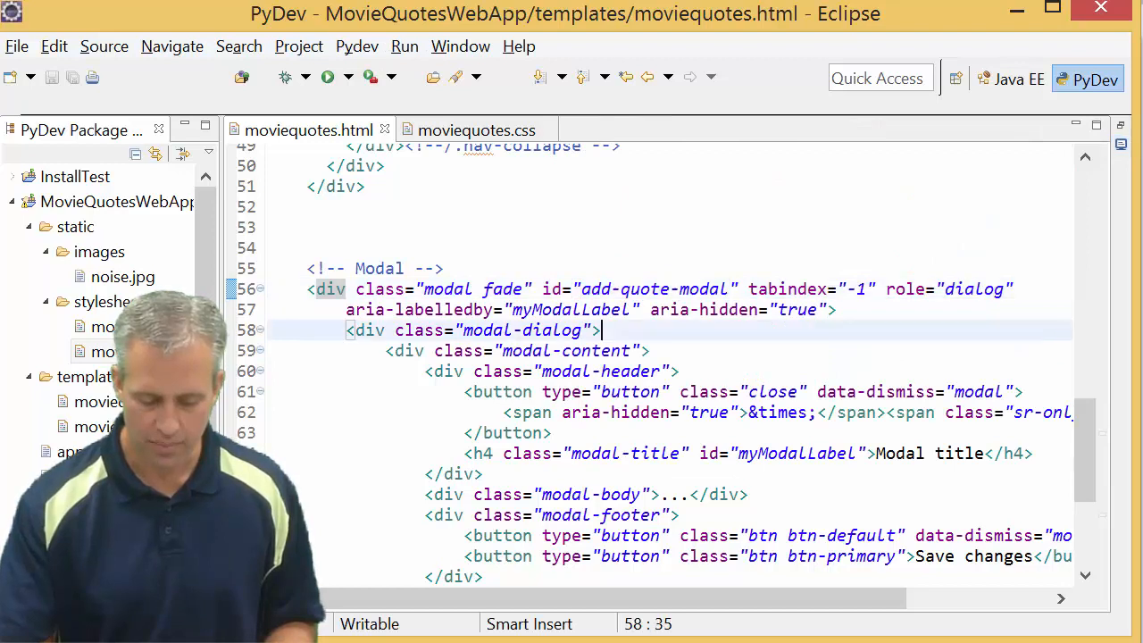
Set the modal's aria-labelledby value to "Add Quote".
double_click(644, 289)
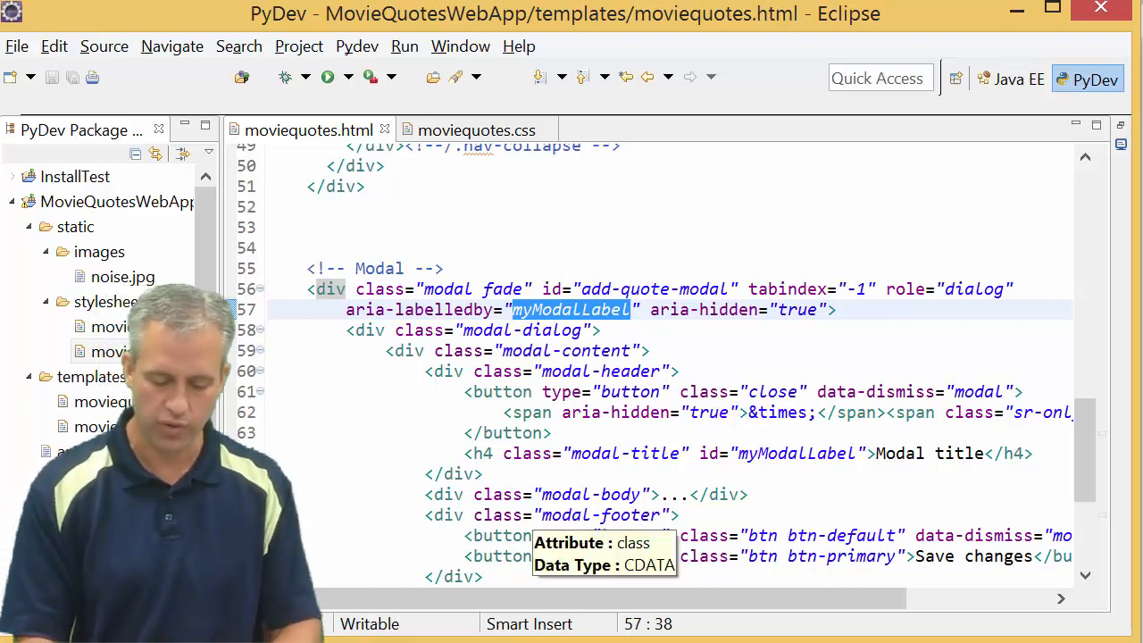
type("Add Quote")
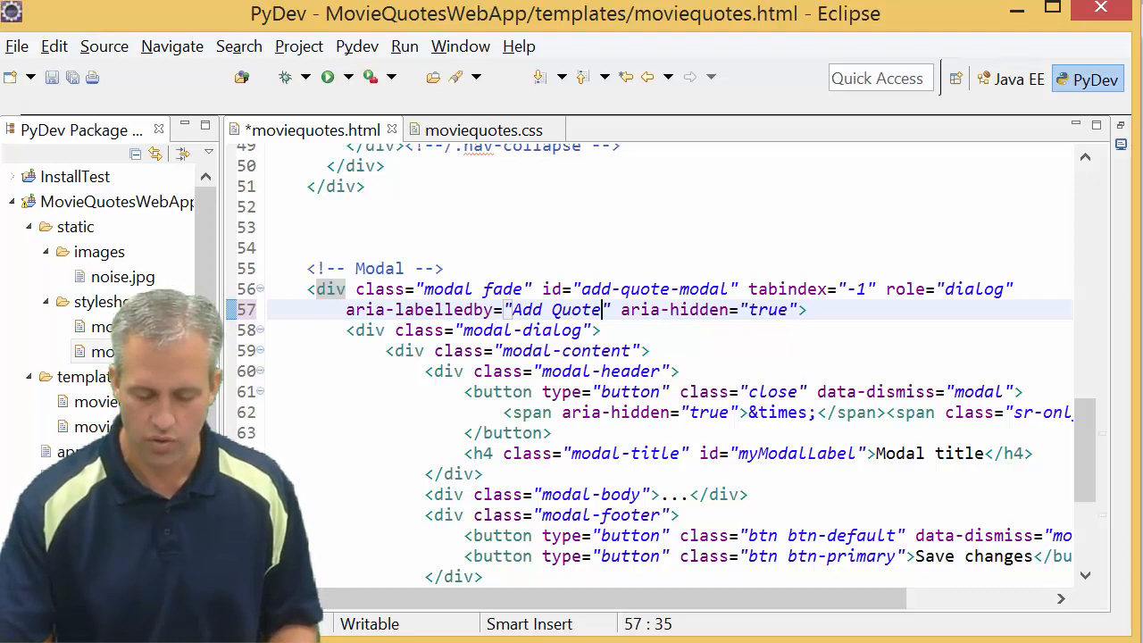
double_click(455, 308)
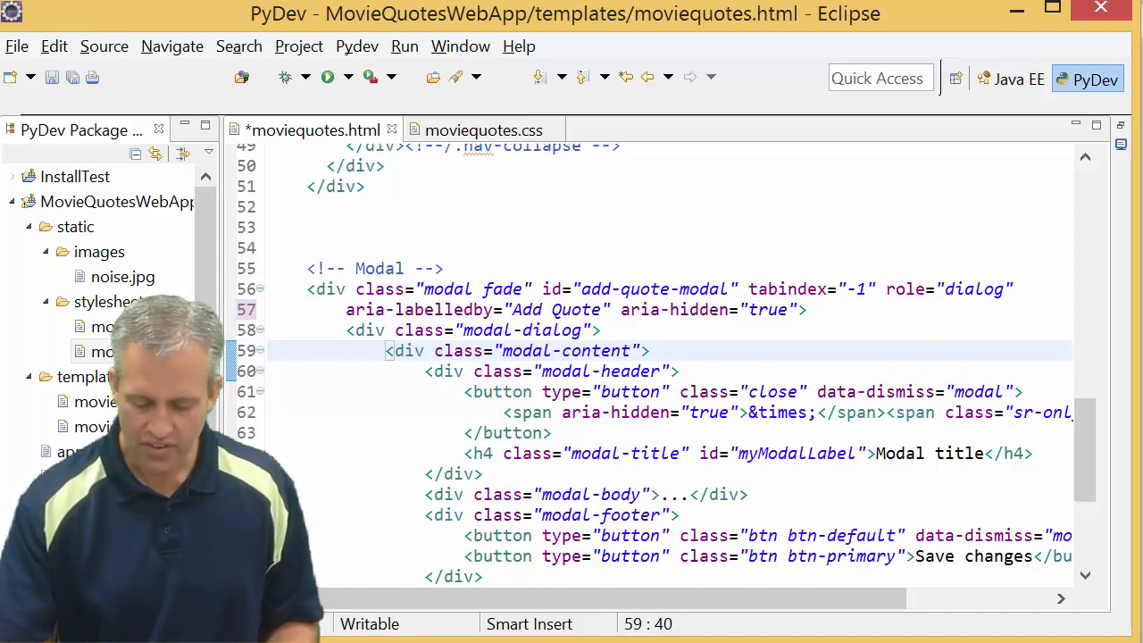
scroll("down", 3)
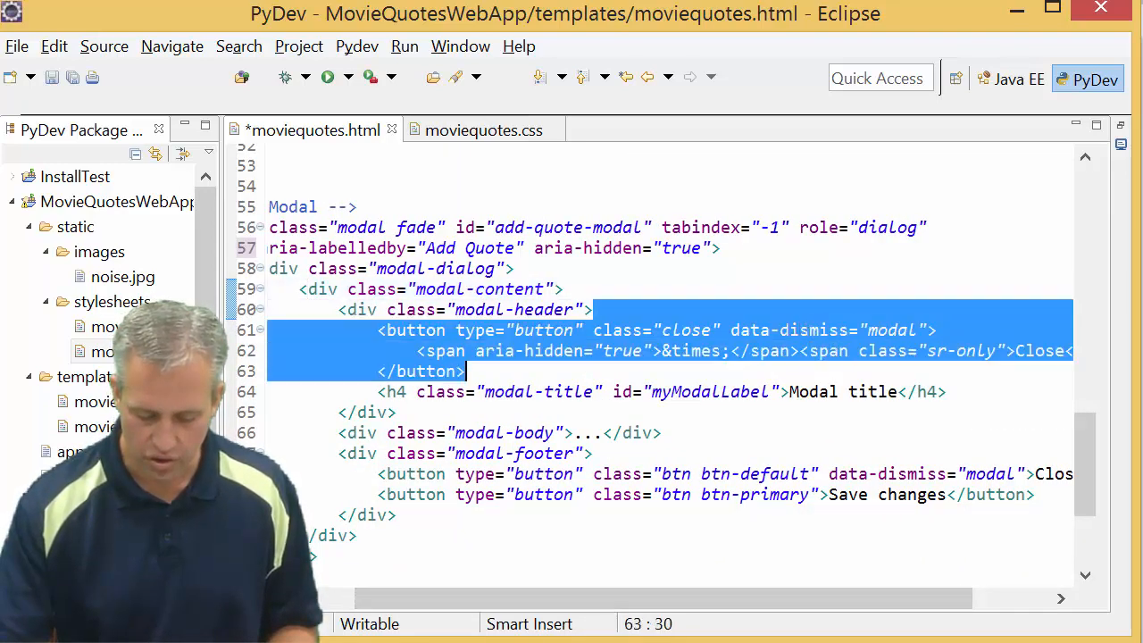
Retitle the h4 'Add a MovieQuote' and delete its id attribute.
left_click(807, 392)
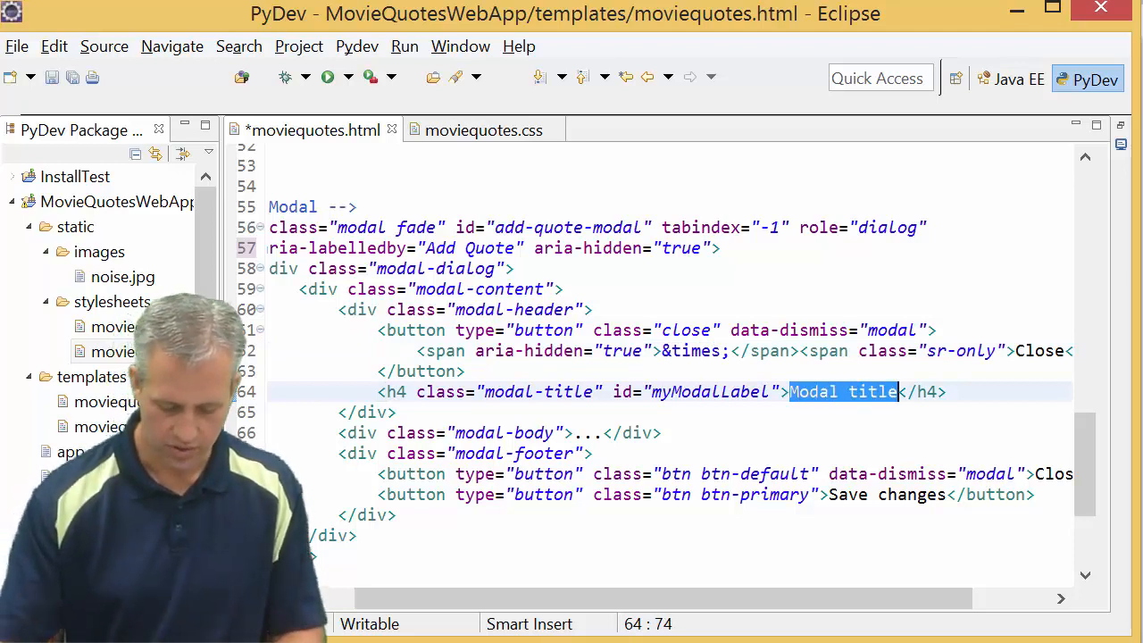
type("Add a")
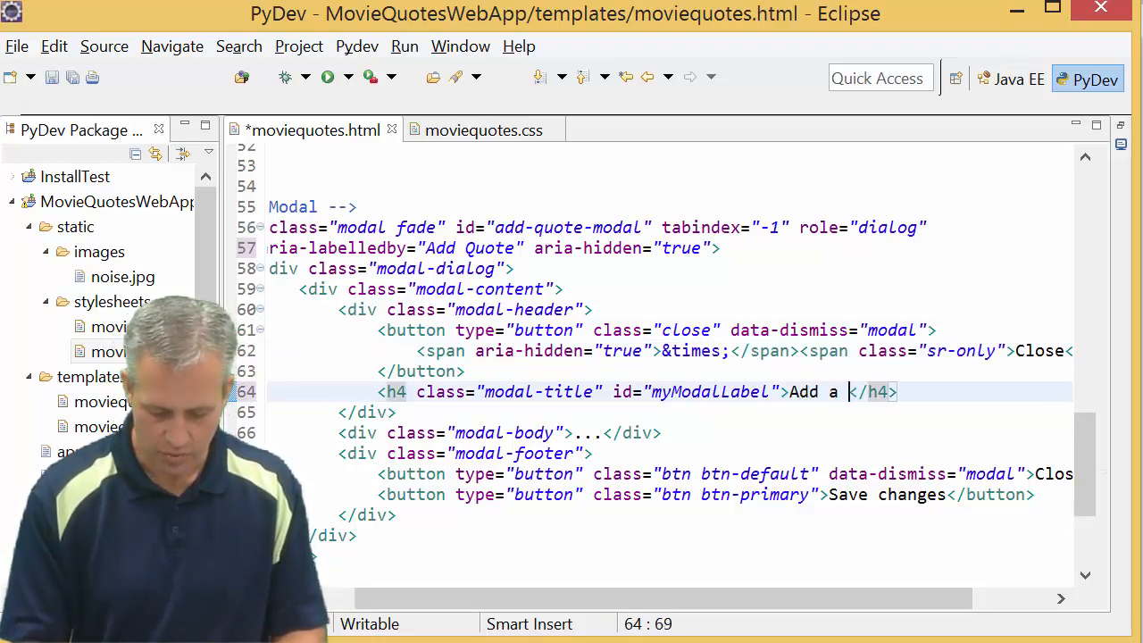
type("MovieQu")
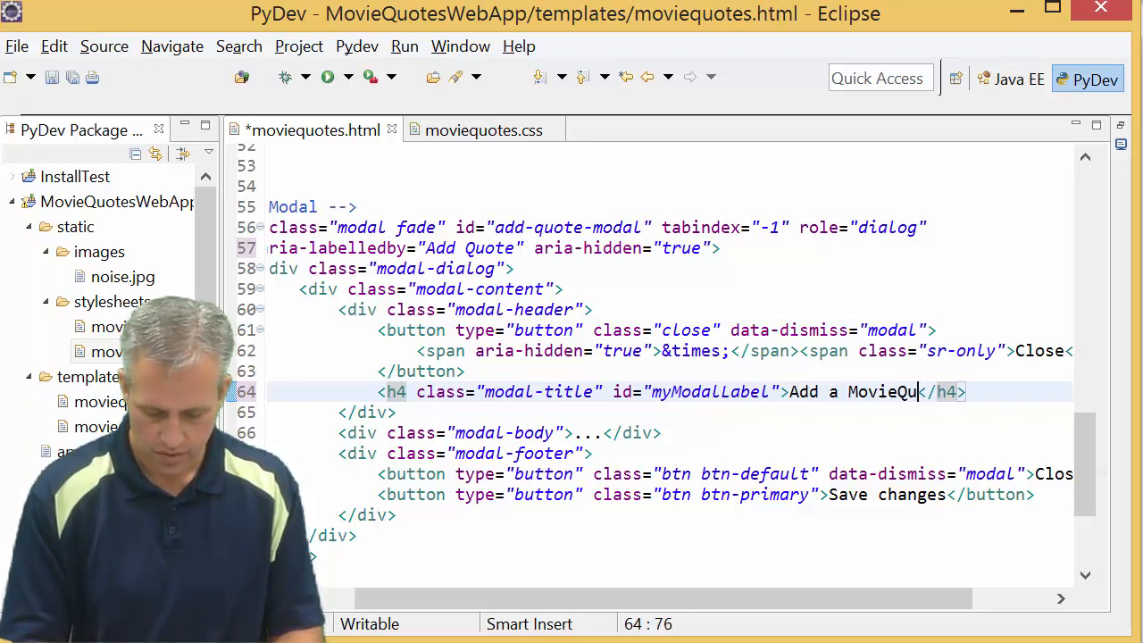
type("ote")
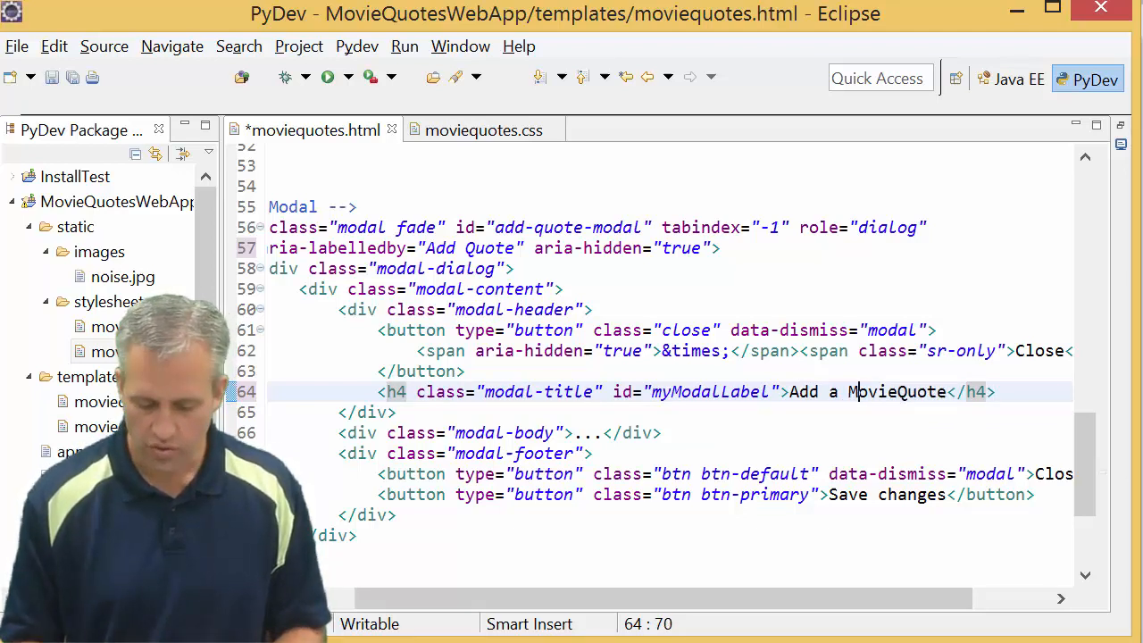
double_click(710, 391)
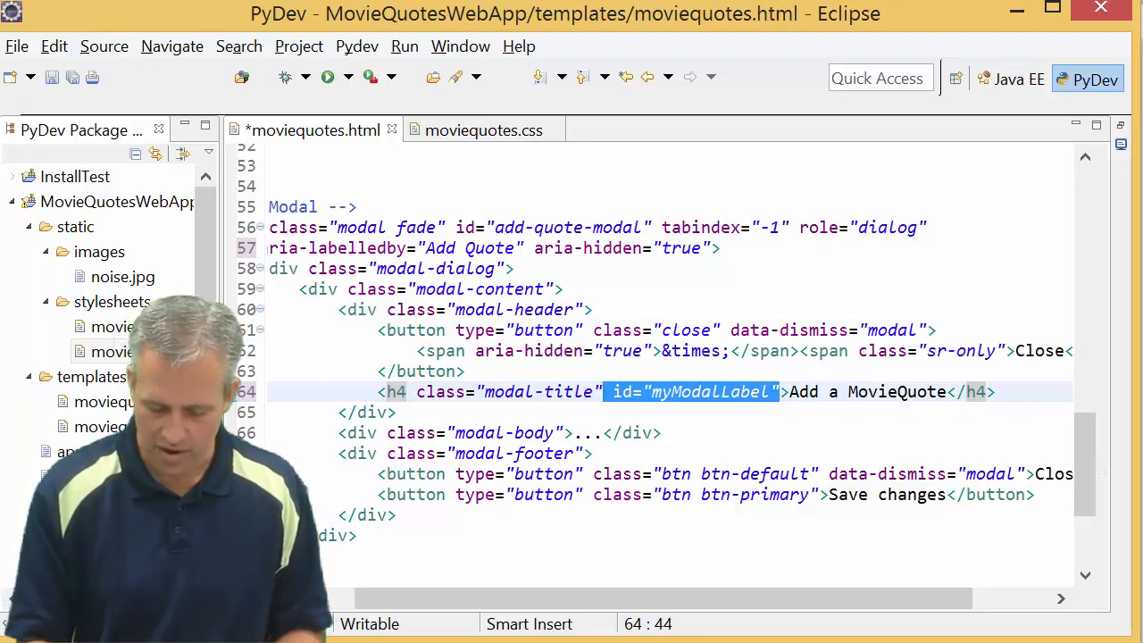
key("Delete")
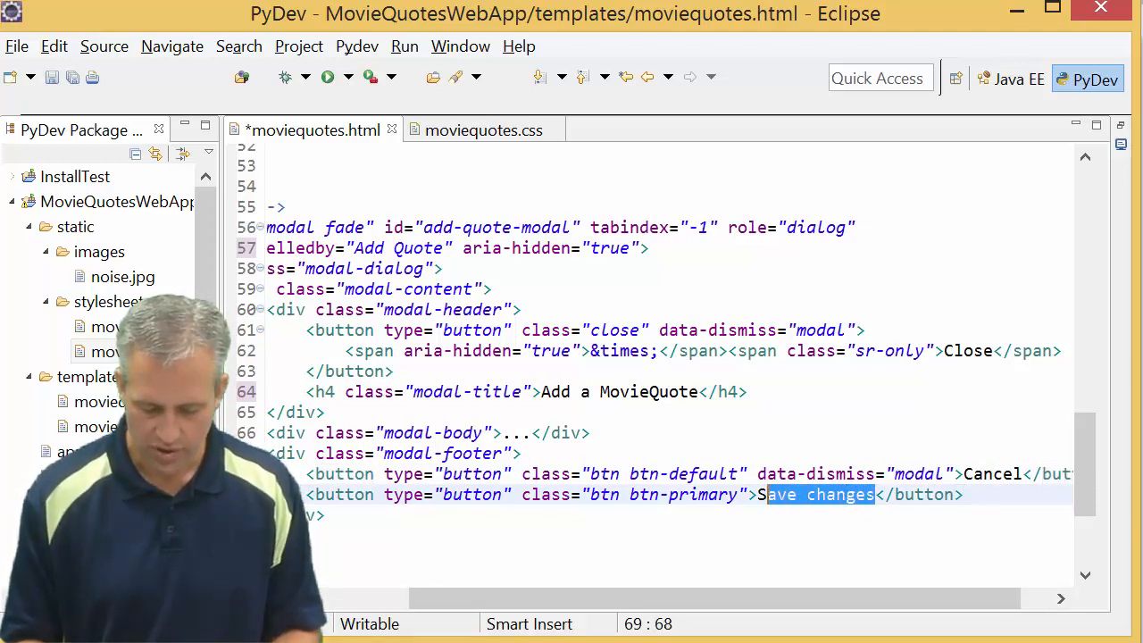
Rename the footer button Add Quote and check the modal on the reloaded page.
type("Add Qu")
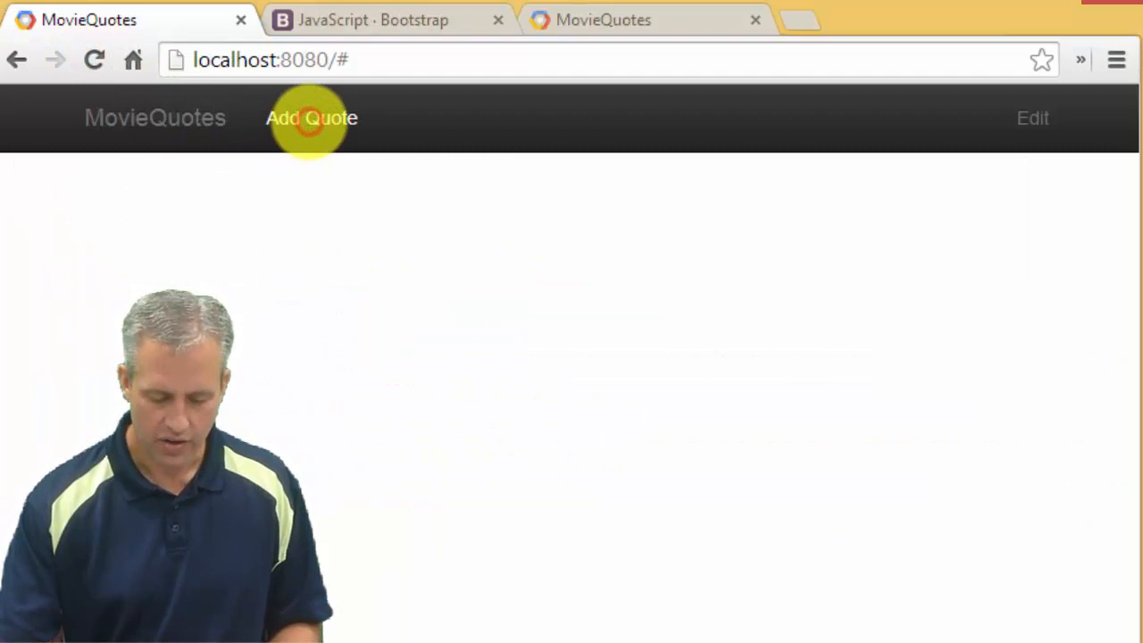
left_click(310, 118)
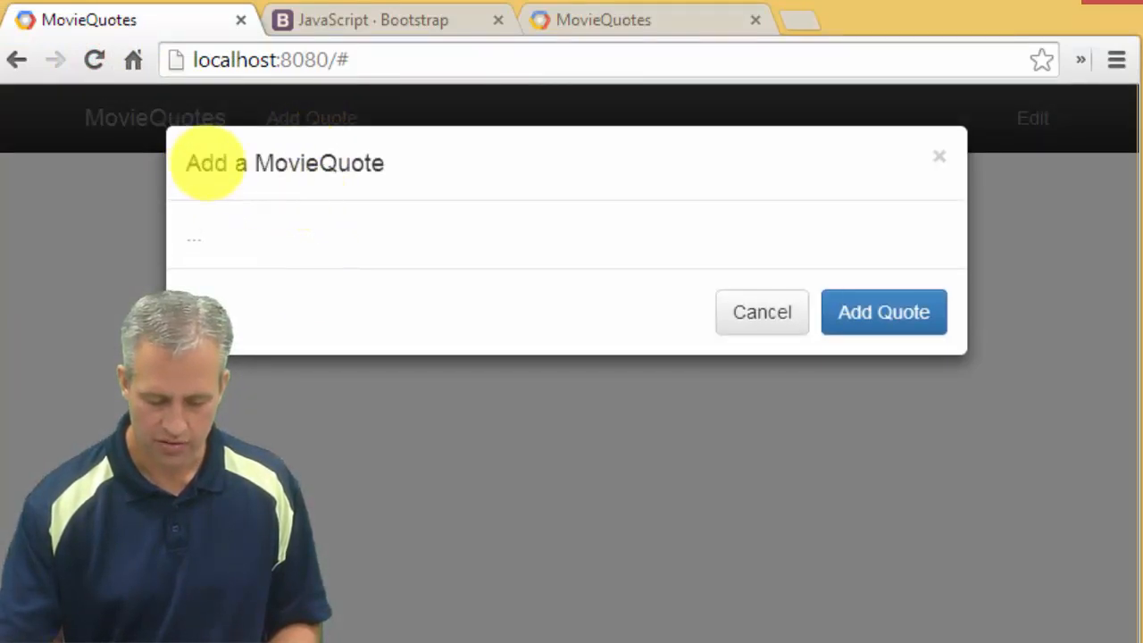